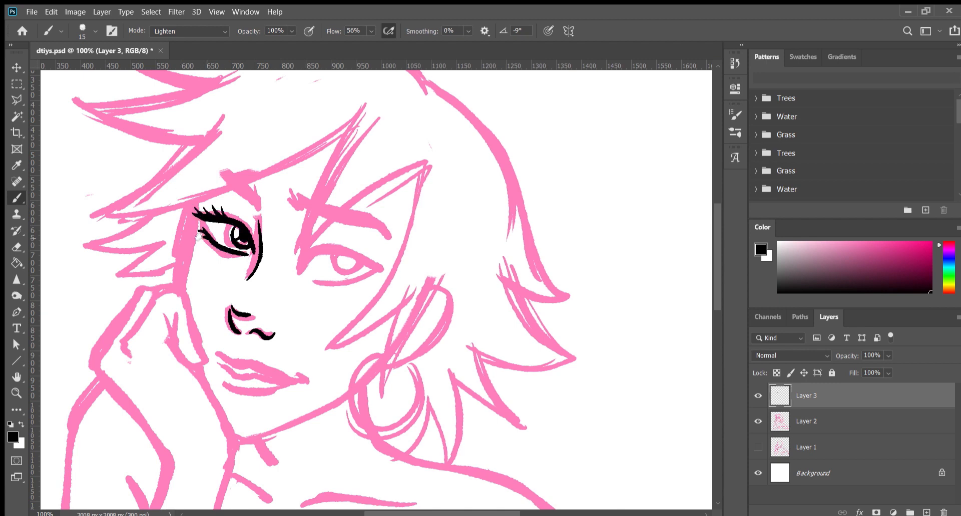
# Ink the eye, nose and the hand resting under the chin in black over the pink sketch
pyautogui.moveTo(300, 270); pyautogui.dragTo(392, 270)
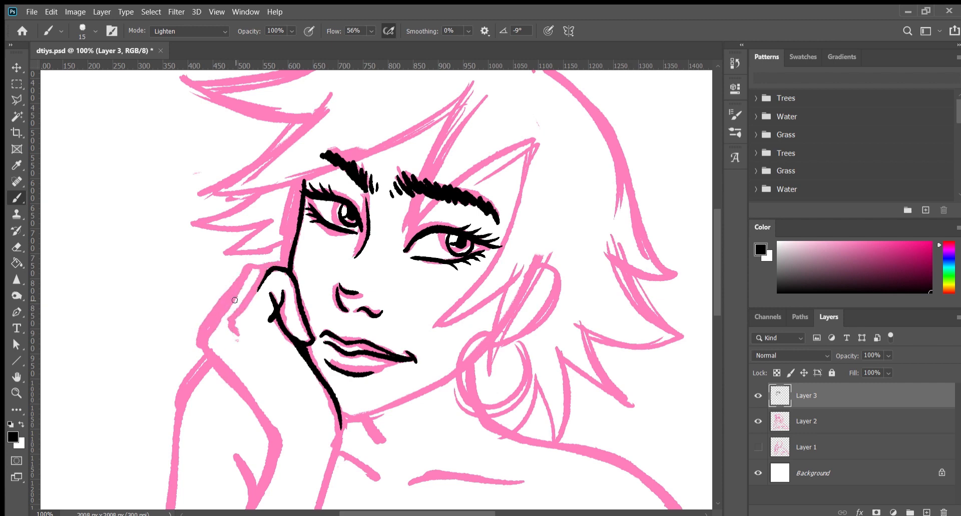
pyautogui.moveTo(235, 300); pyautogui.dragTo(284, 289)
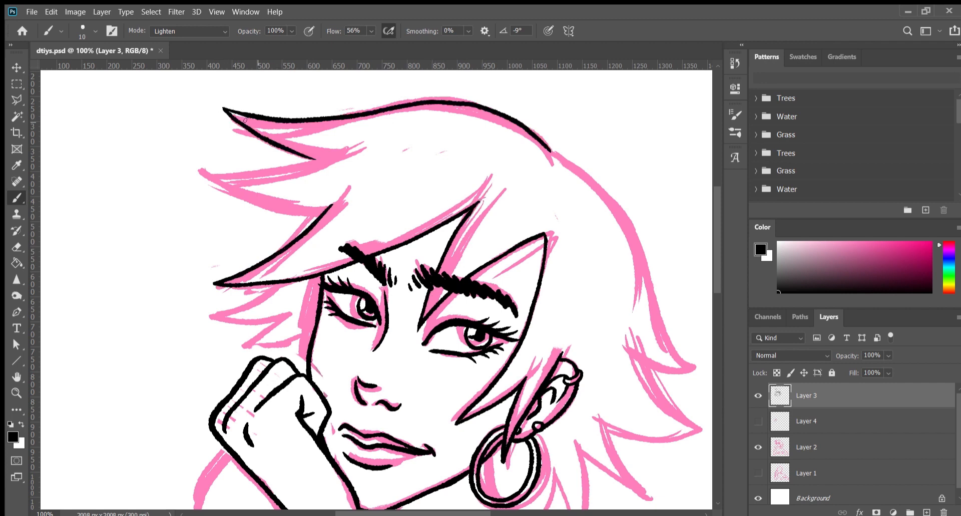
# Ink the hair's outer outline and right-side strands, then touch up the left eye's line art
pyautogui.press('ctrl+-')
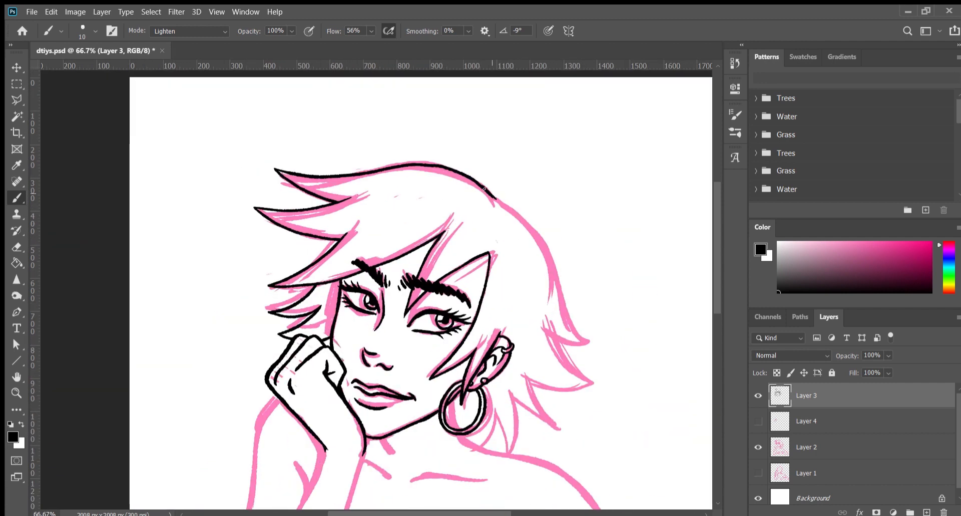
pyautogui.moveTo(484, 190); pyautogui.dragTo(570, 343)
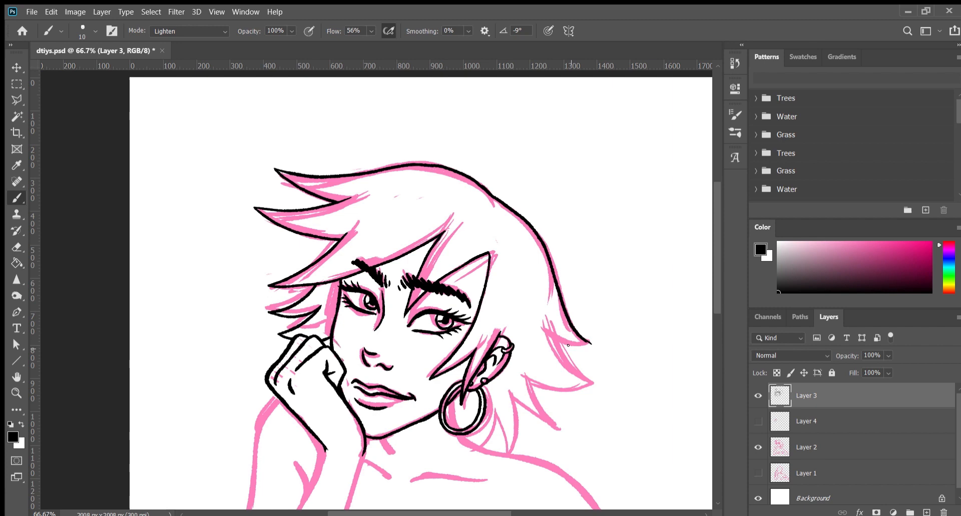
pyautogui.moveTo(548, 340); pyautogui.dragTo(591, 380)
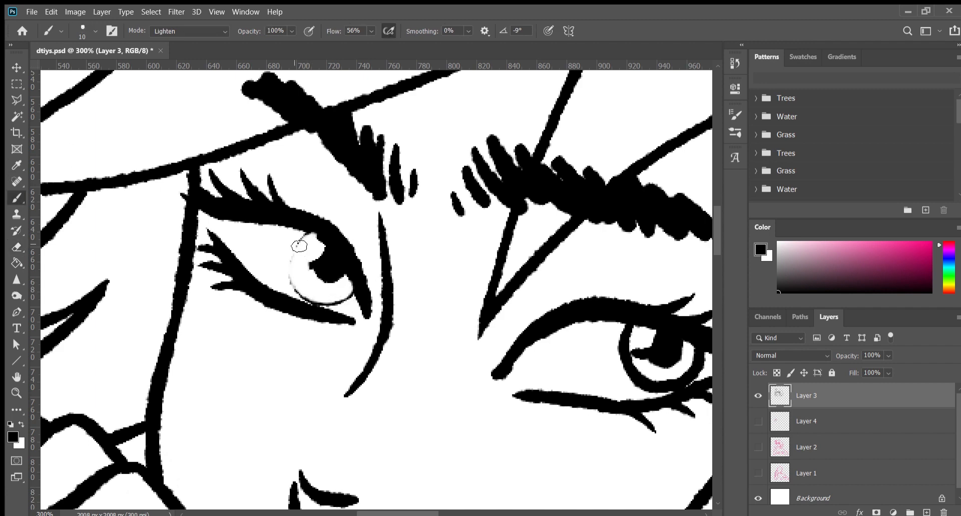
pyautogui.moveTo(300, 245); pyautogui.dragTo(340, 279)
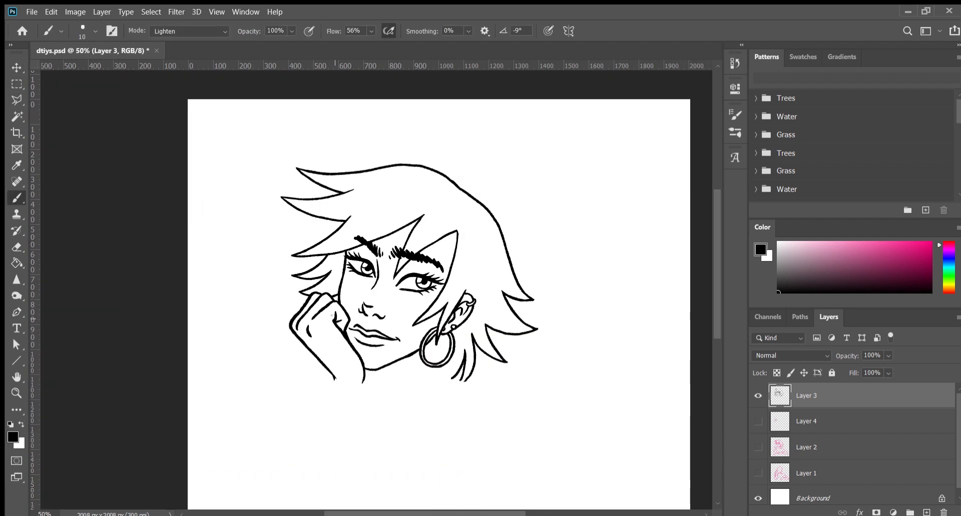
# Start a new pink sketch layer and fit the canvas to view the body area
pyautogui.click(16, 68)
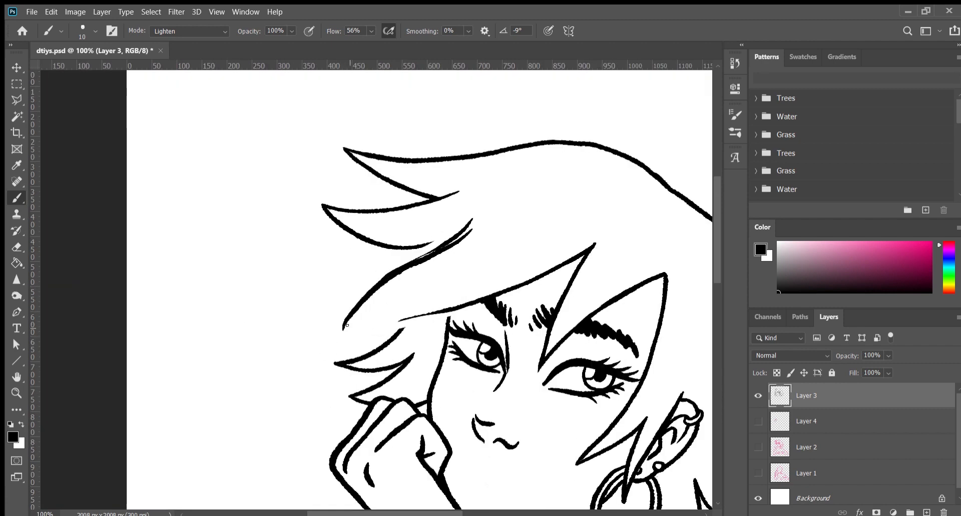
pyautogui.press('ctrl+0')
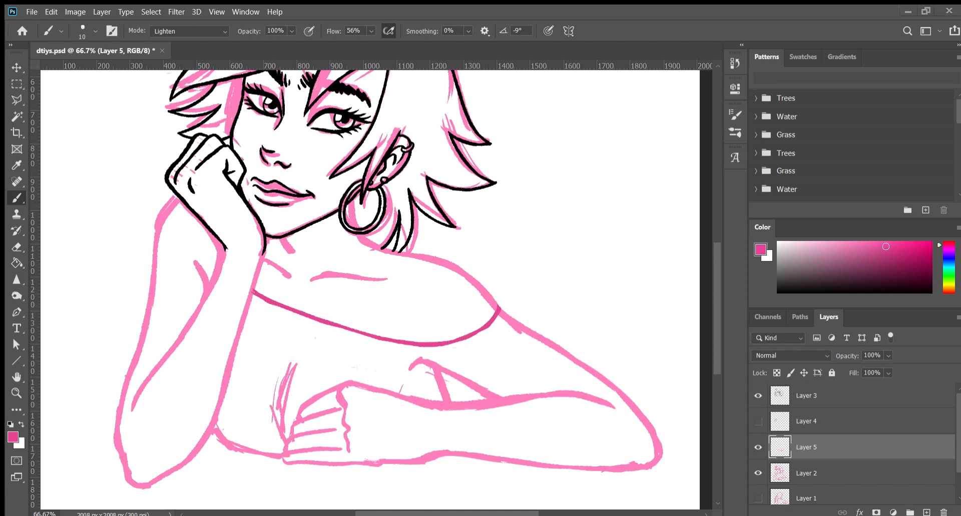
# Sketch the top's neckline and body in pink and add a lightning-bolt pendant on the choker
pyautogui.moveTo(496, 300); pyautogui.dragTo(661, 459)
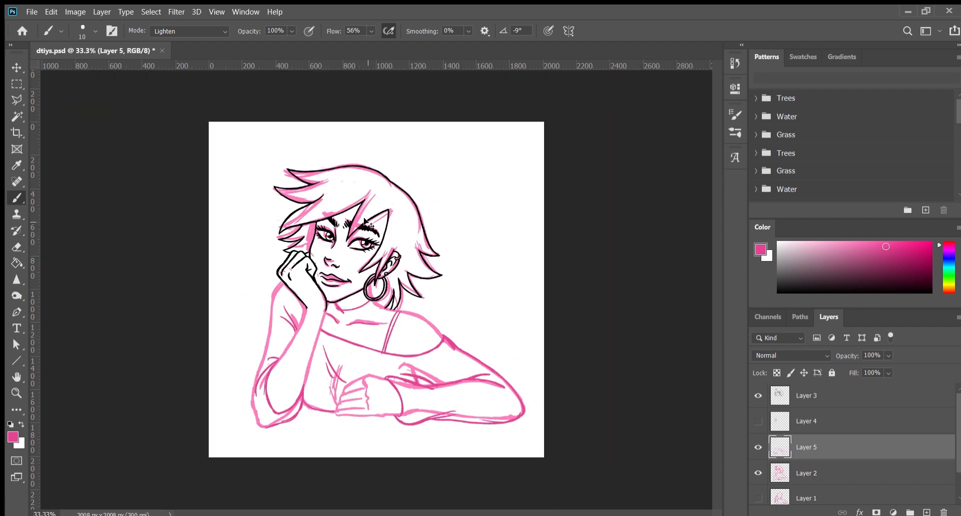
pyautogui.press('ctrl+plus')
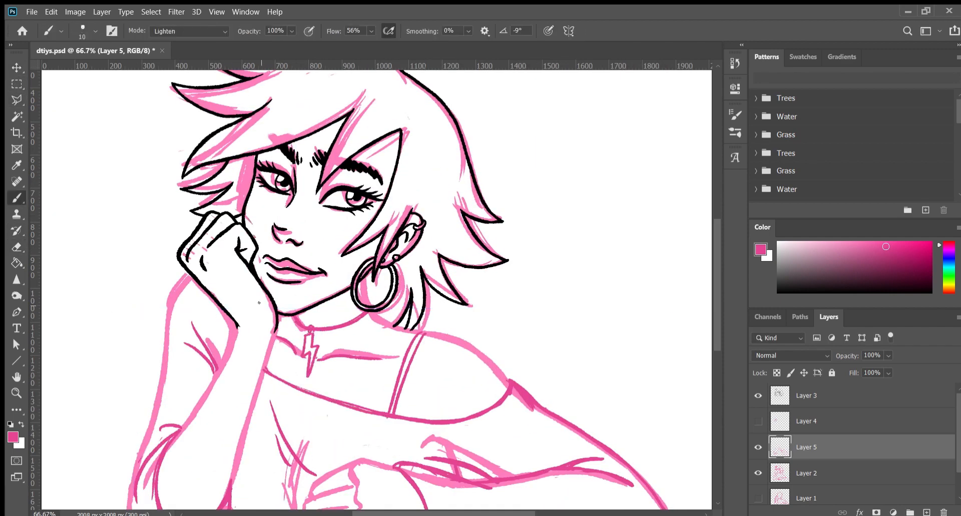
pyautogui.moveTo(417, 334); pyautogui.dragTo(398, 420)
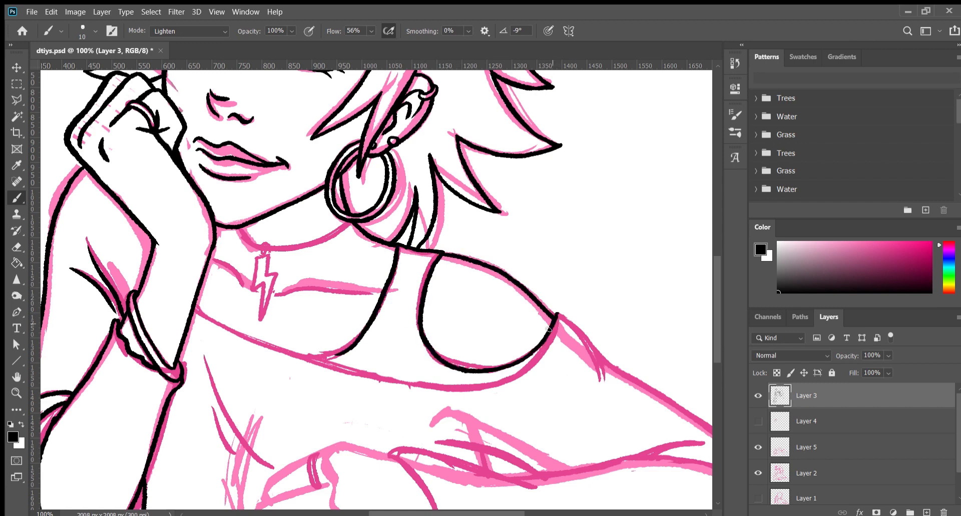
# Ink the lightning-bolt pendant outline and the folded forearm in black
pyautogui.hscroll(3)
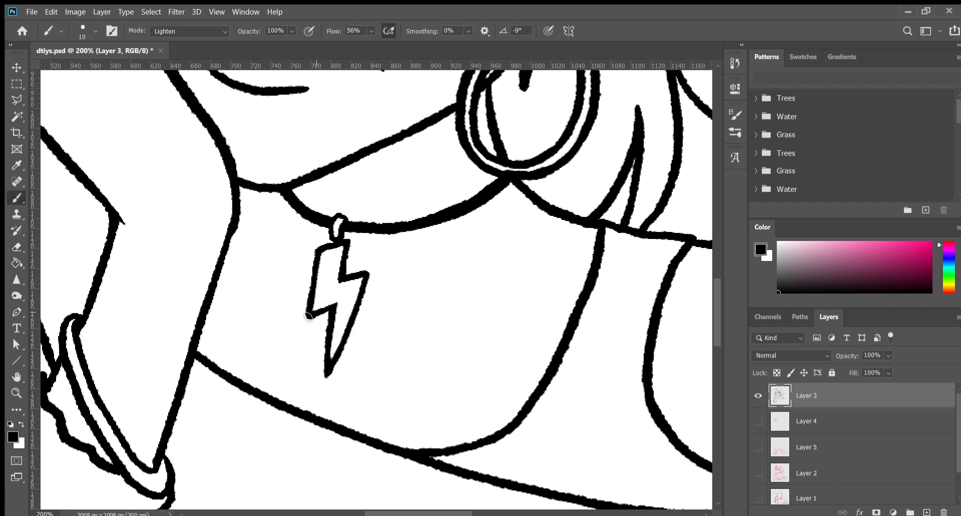
pyautogui.moveTo(309, 315); pyautogui.dragTo(328, 252)
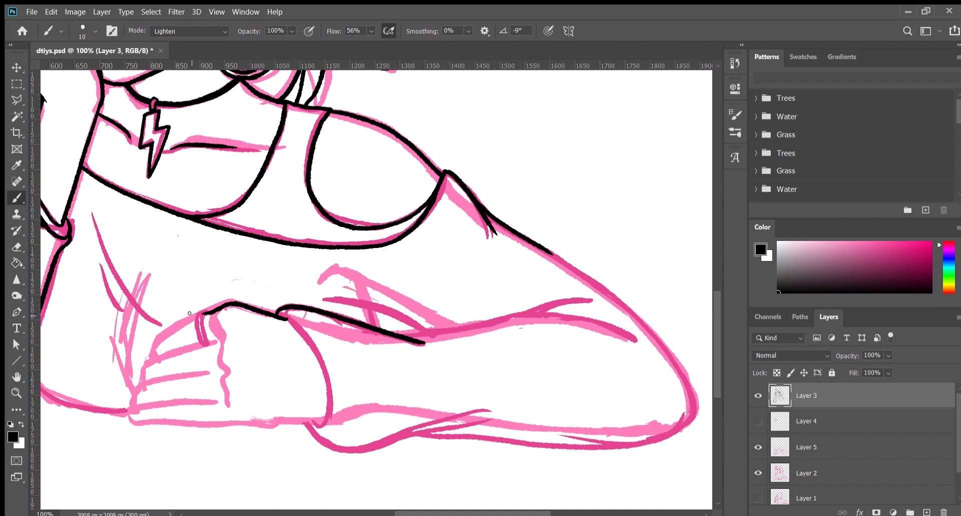
pyautogui.moveTo(208, 312); pyautogui.dragTo(153, 416)
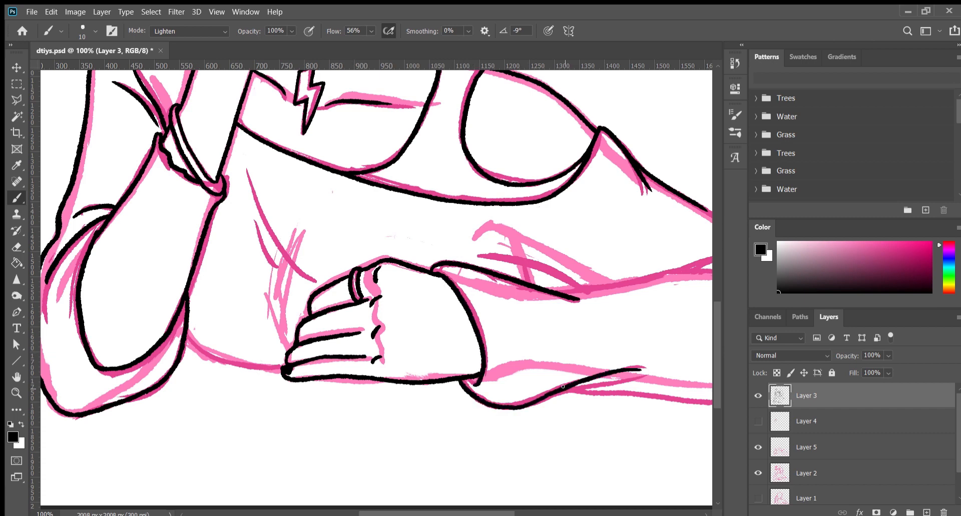
# Paint peach skin colour over the face and resting hand on a new layer
pyautogui.press('ctrl+-')
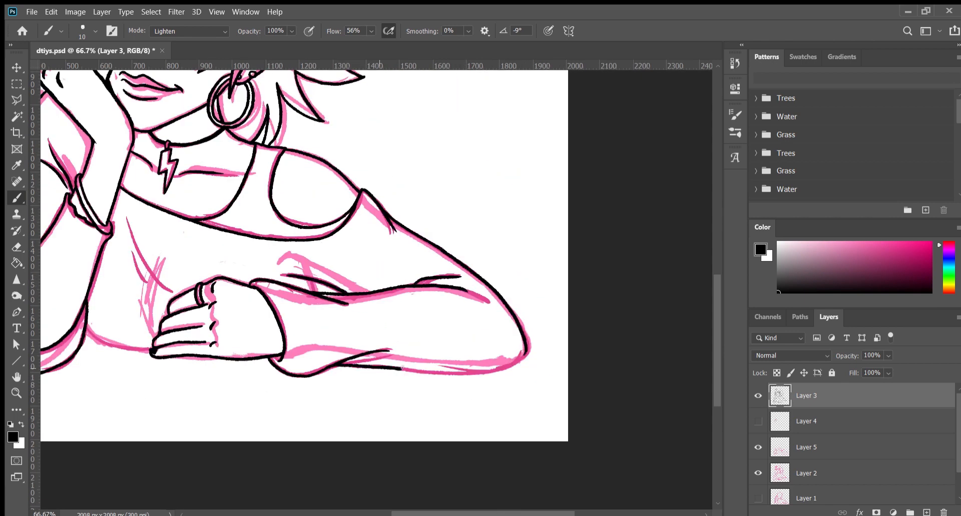
pyautogui.moveTo(392, 368); pyautogui.dragTo(521, 352)
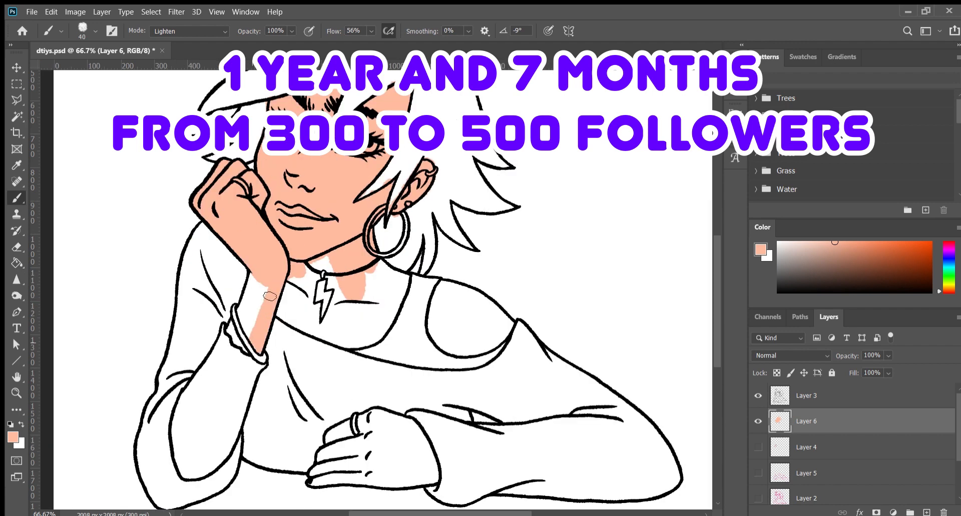
# Fill the exposed shoulder and chest with peach skin and add a new layer for the eyes
pyautogui.moveTo(269, 297); pyautogui.dragTo(459, 305)
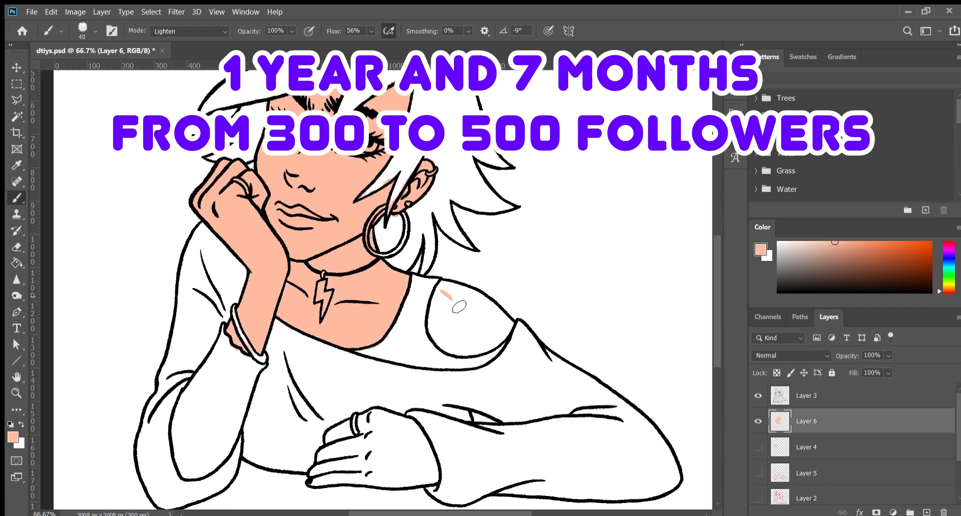
pyautogui.click(806, 396)
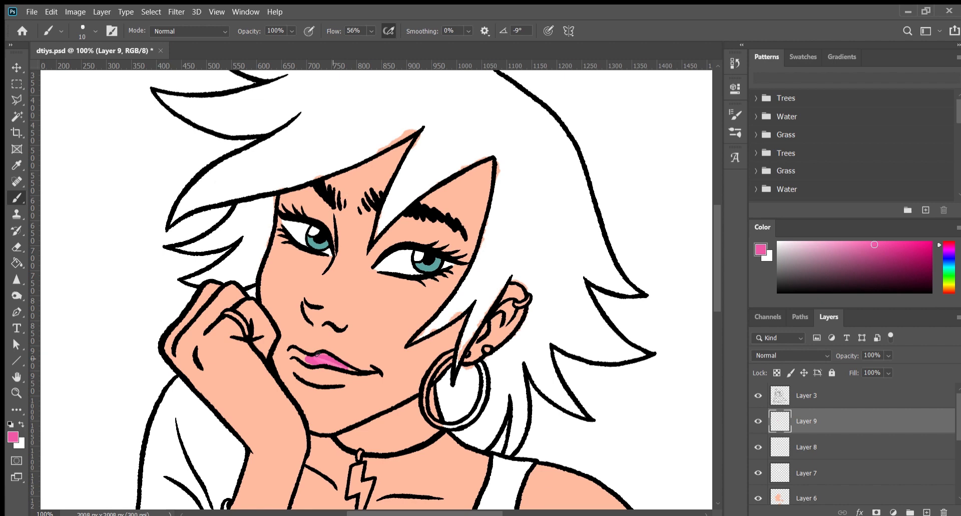
# Pick a deeper pink for the lip highlight and add a new layer for the blue hair
pyautogui.click(312, 364)
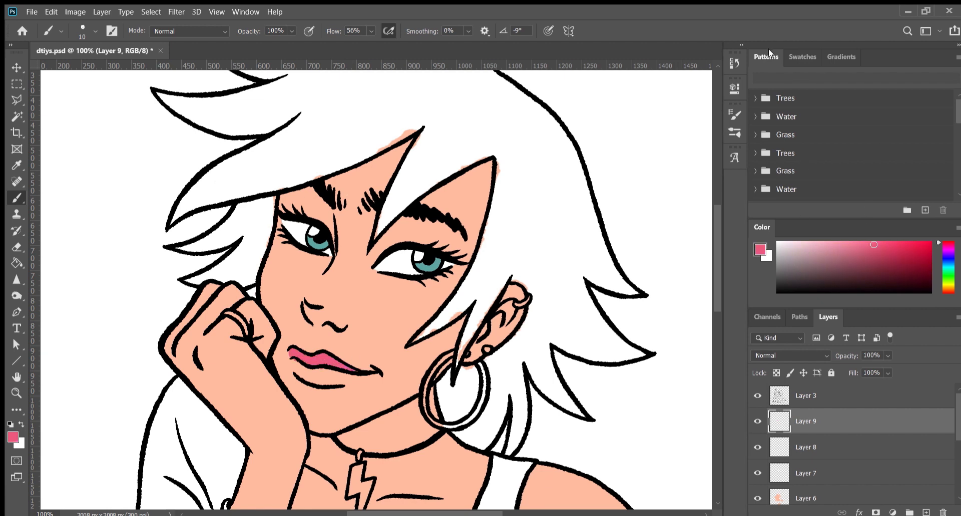
pyautogui.click(841, 56)
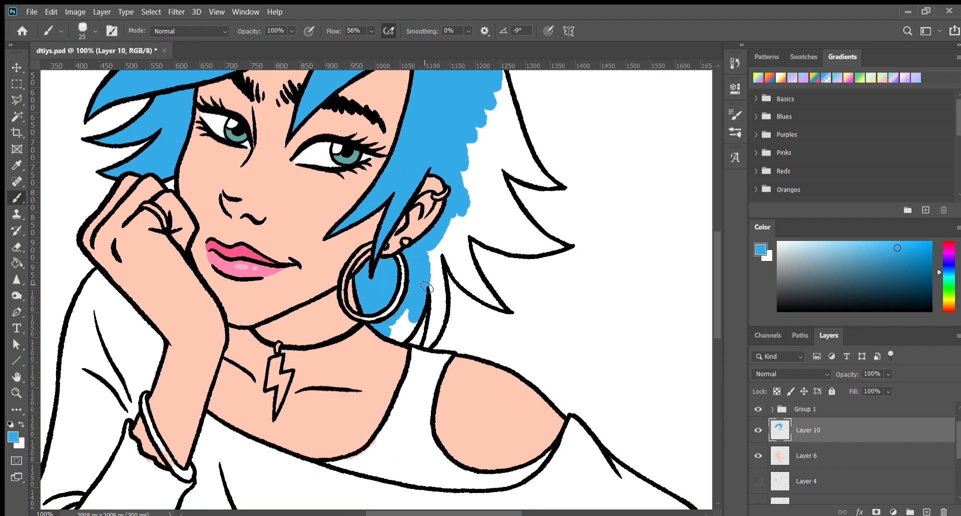
# Paint the rest of the hair bright blue
pyautogui.moveTo(426, 287); pyautogui.dragTo(466, 113)
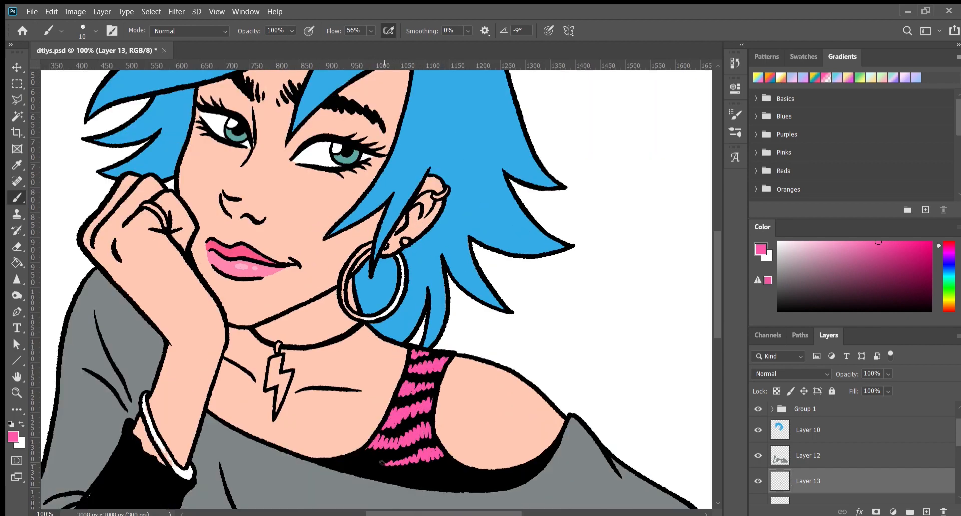
# View the whole illustration and paint pink stripes onto the sleeve
pyautogui.press('ctrl+0')
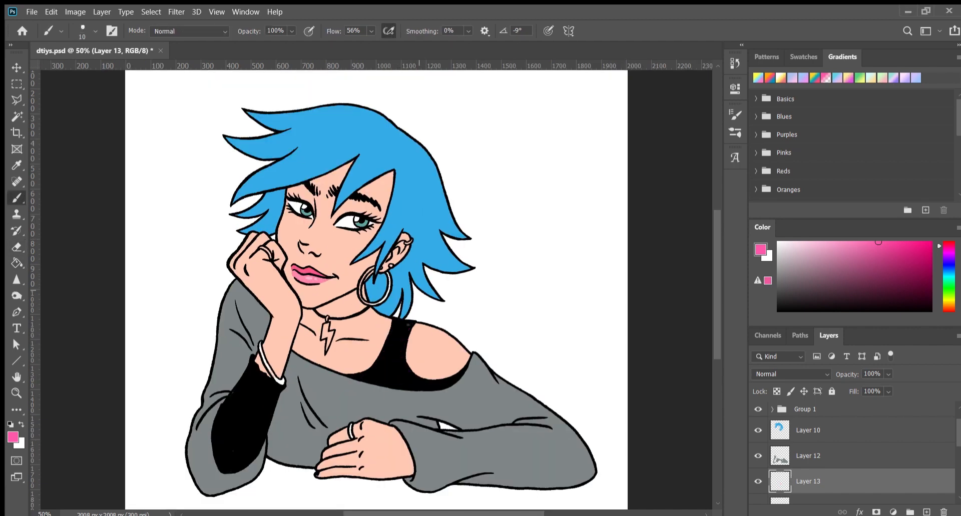
pyautogui.moveTo(398, 325); pyautogui.dragTo(383, 374)
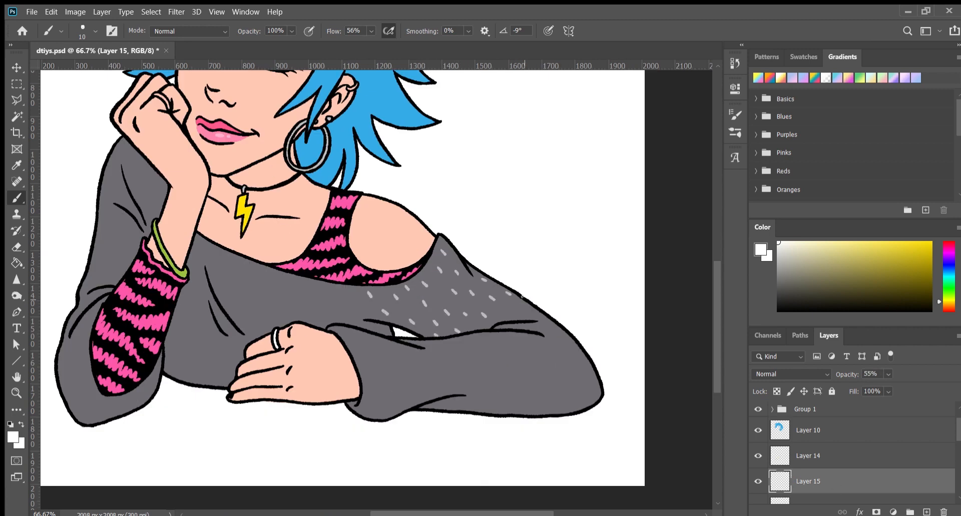
# Brush pale dots across the sweater arm, elbow and sleeve
pyautogui.moveTo(521, 306); pyautogui.dragTo(558, 392)
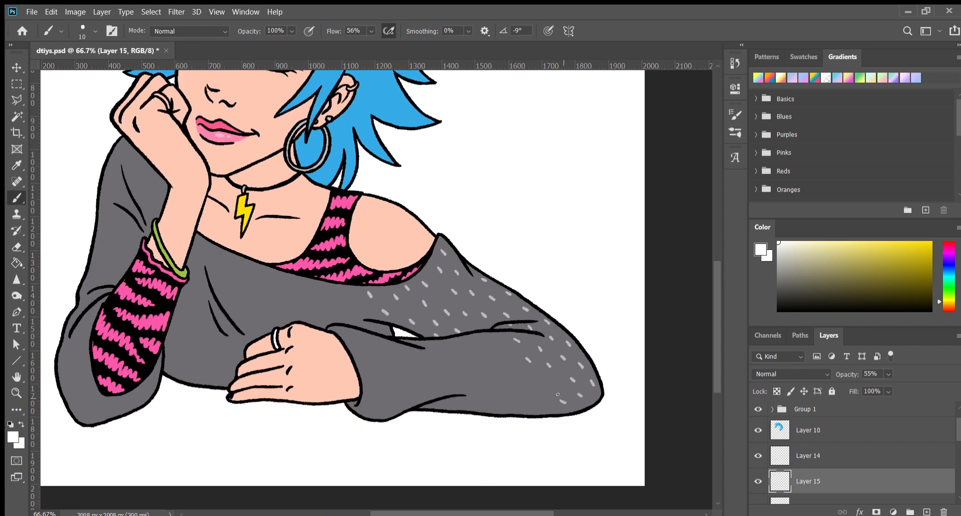
pyautogui.scroll(-3)
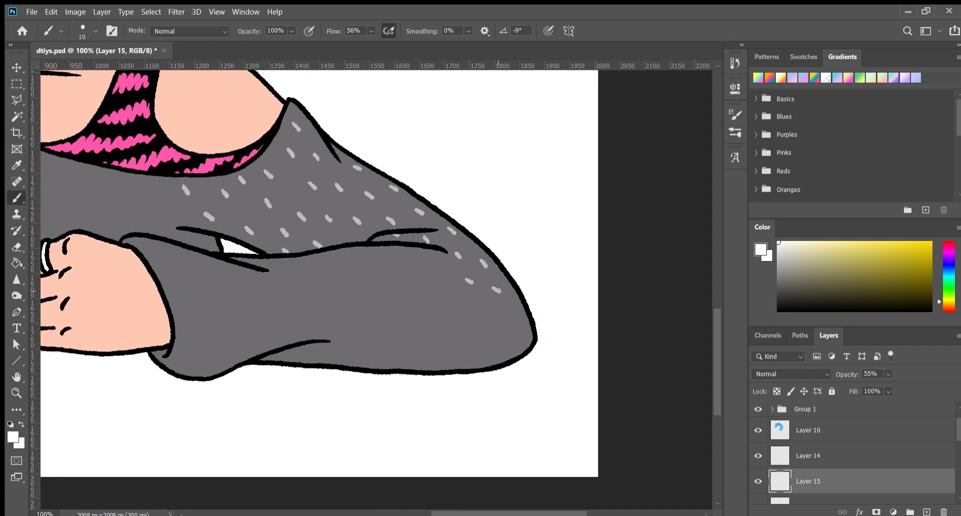
pyautogui.moveTo(496, 290); pyautogui.dragTo(401, 339)
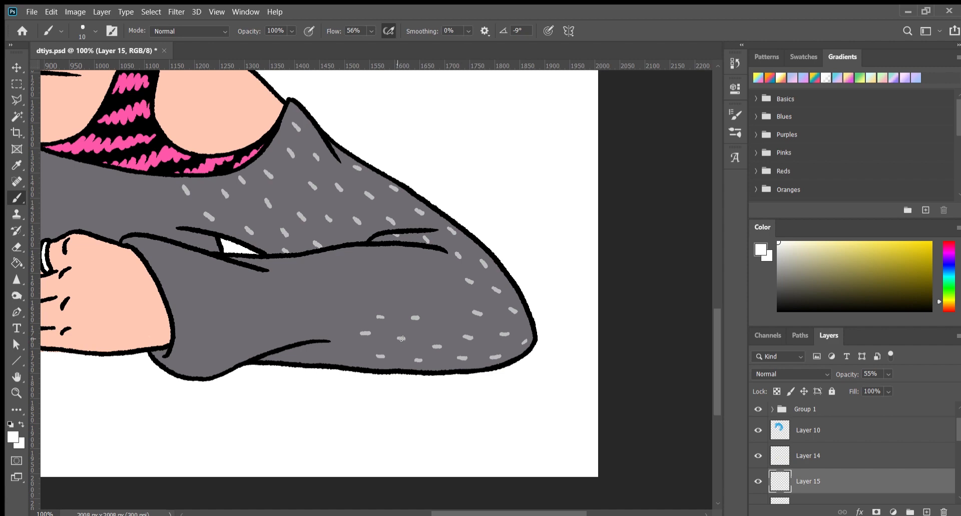
pyautogui.click(335, 270)
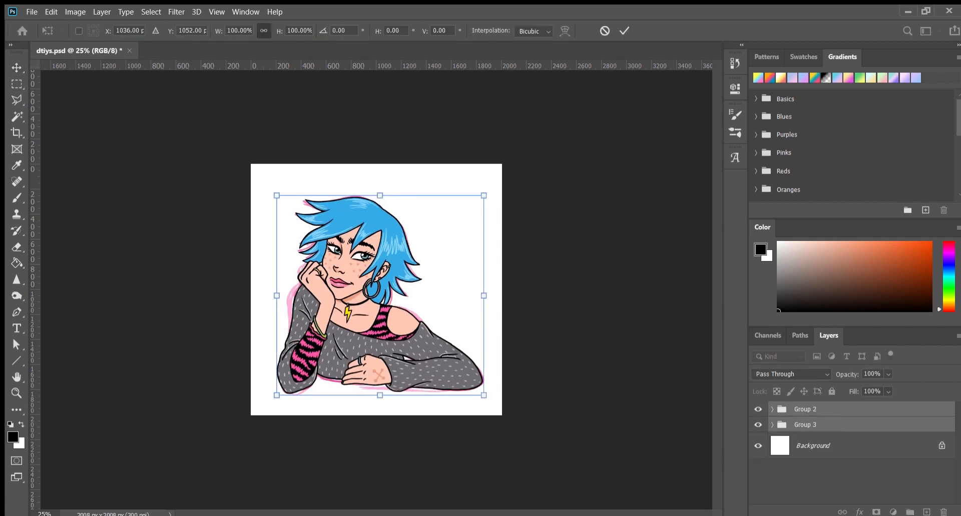
# Apply the pending transform to the artwork before cropping the canvas
pyautogui.click(16, 133)
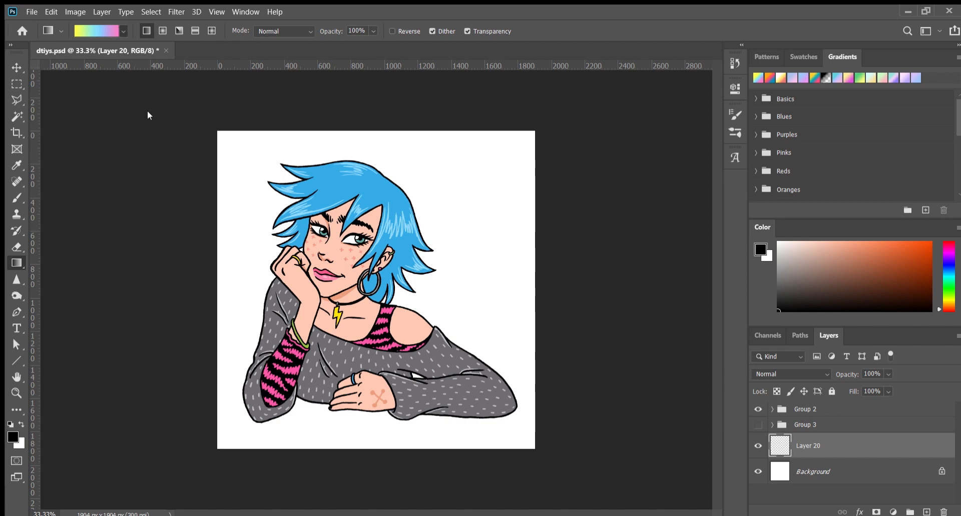
pyautogui.moveTo(46, 101)
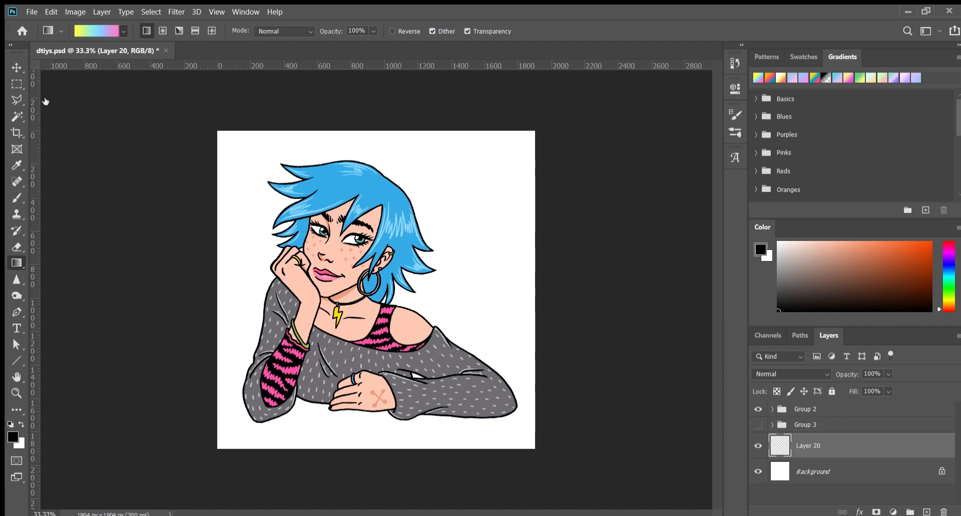